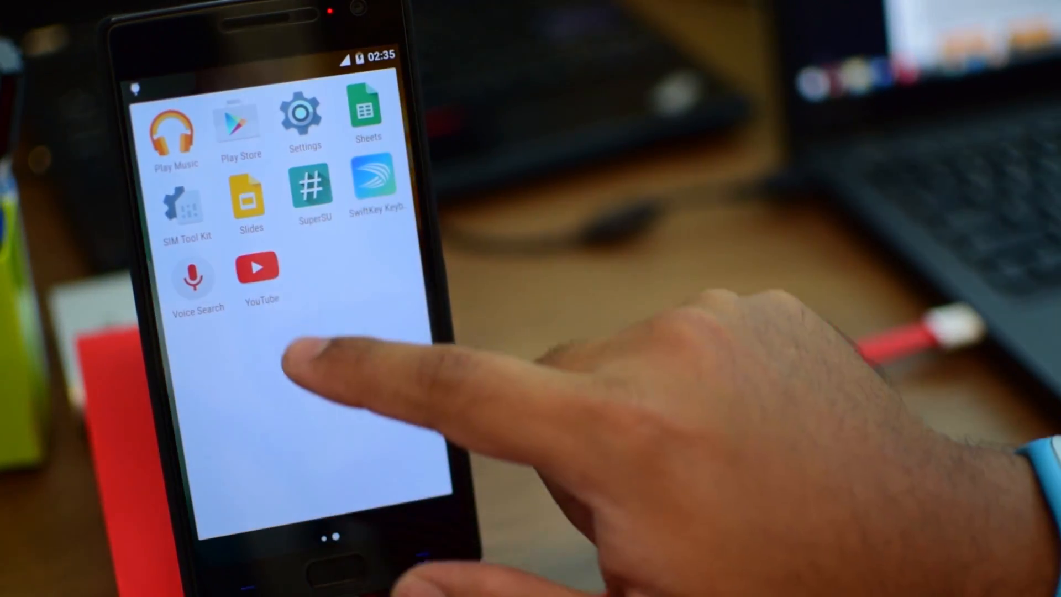
# - Launch SuperSU Free from the app drawer to view its empty Apps tab
pyautogui.click(312, 183)
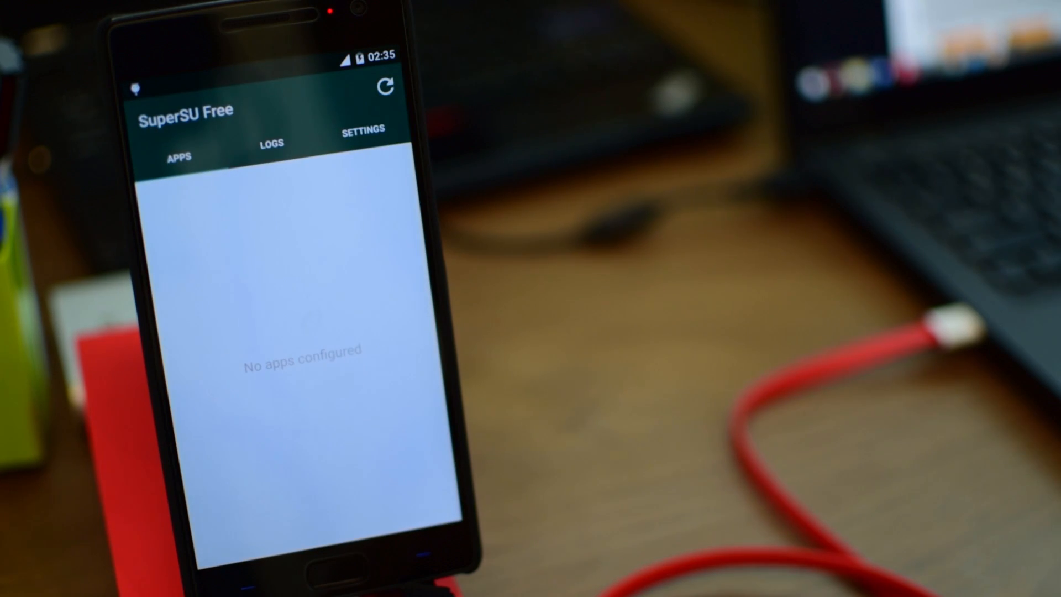